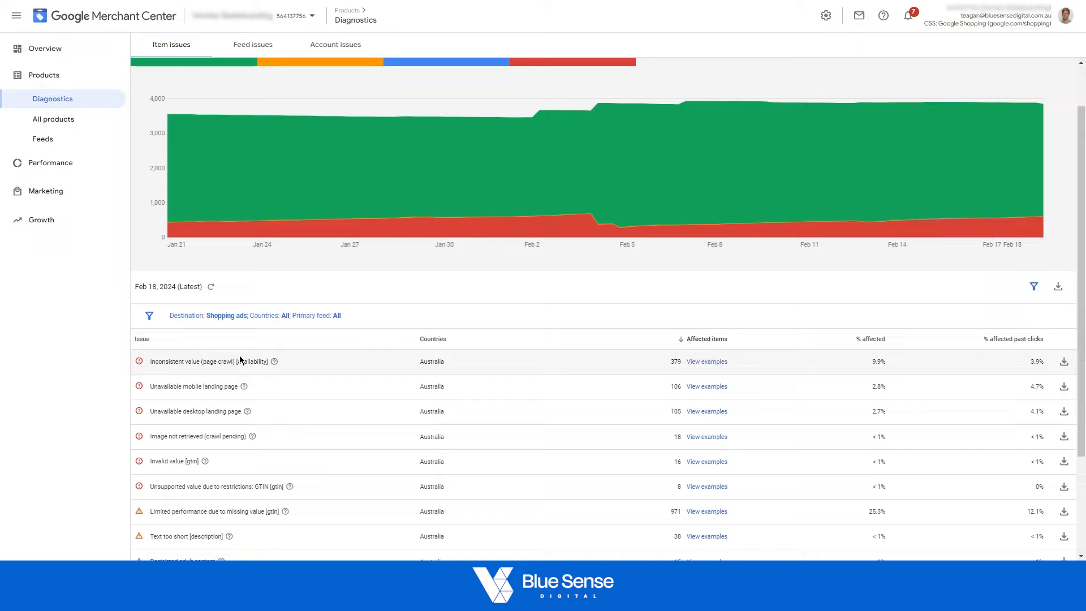
mouse_move(826, 16)
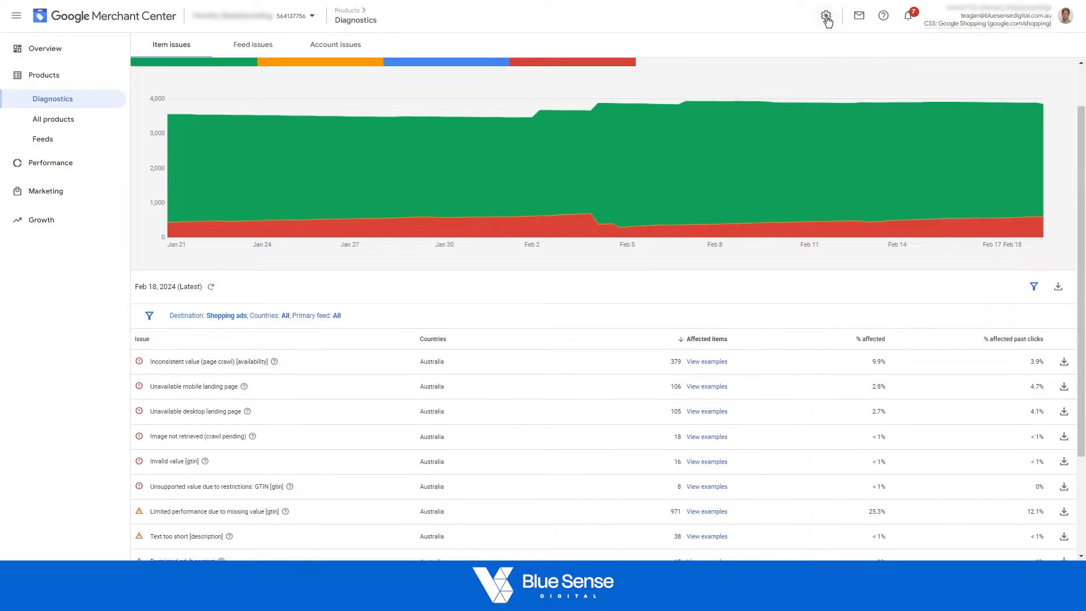
- Open the Tools and Settings menu from the gear icon on the Diagnostics page
left_click(826, 16)
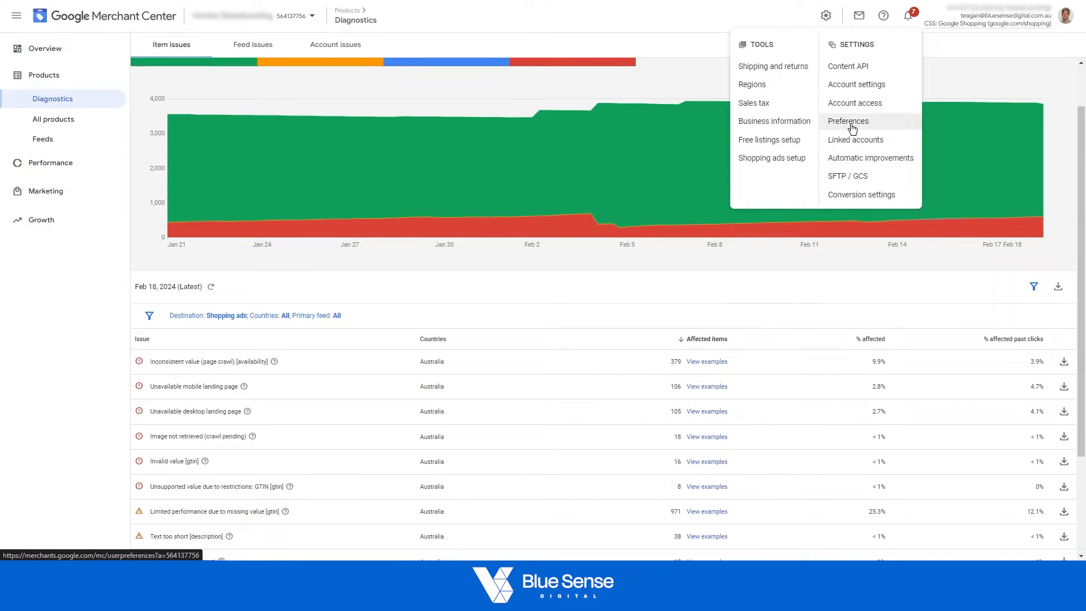
- Open the Automatic improvements settings for price, availability and condition updates
left_click(871, 157)
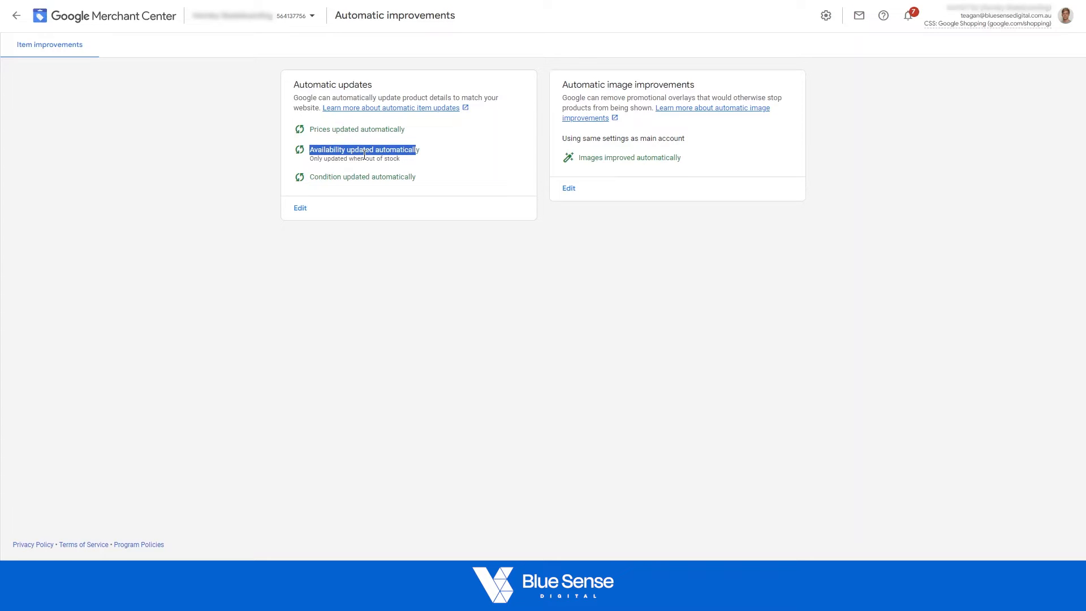
- Set availability to 'Update regardless of availability on website' and save the automatic updates
left_click(299, 209)
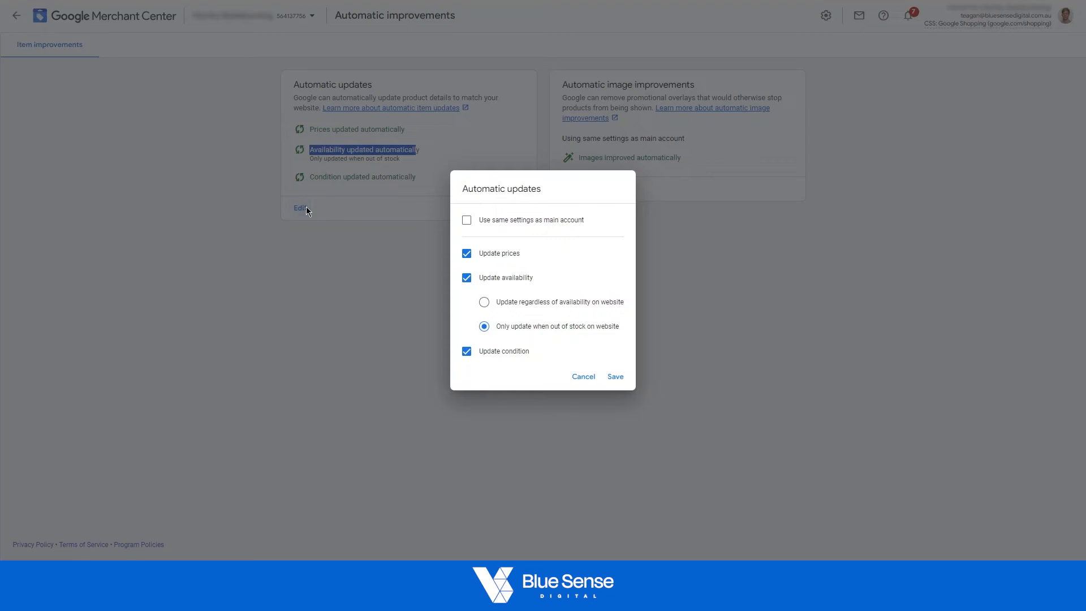
mouse_move(484, 302)
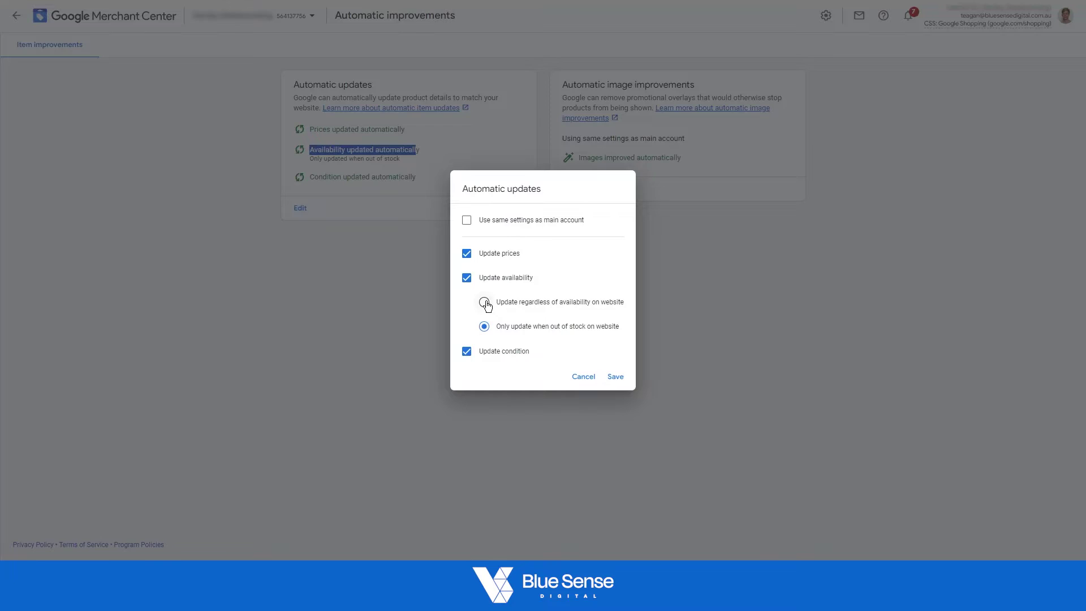
left_click(485, 302)
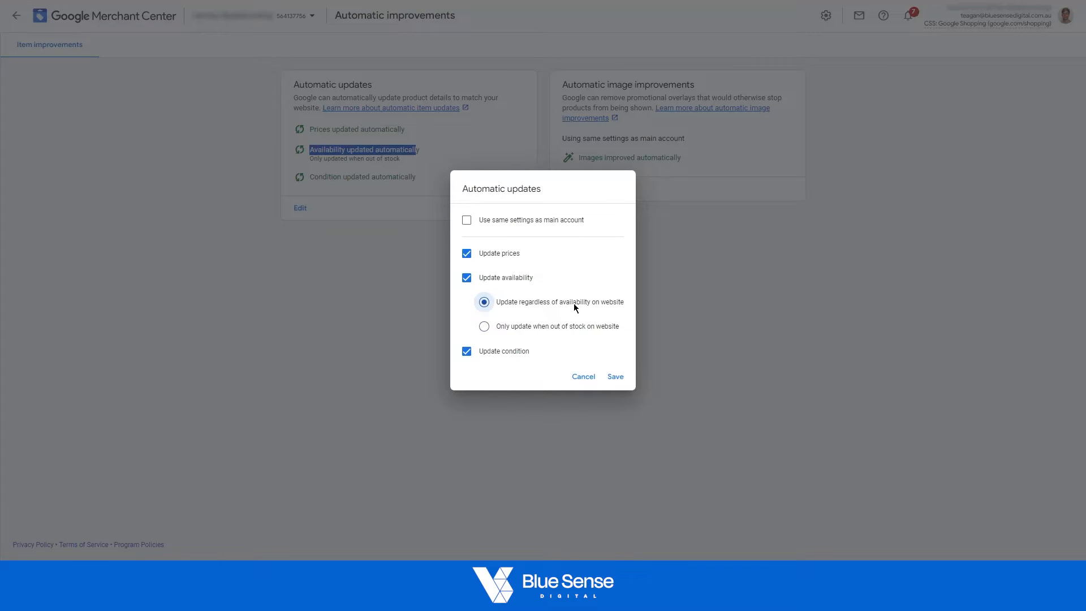
mouse_move(566, 328)
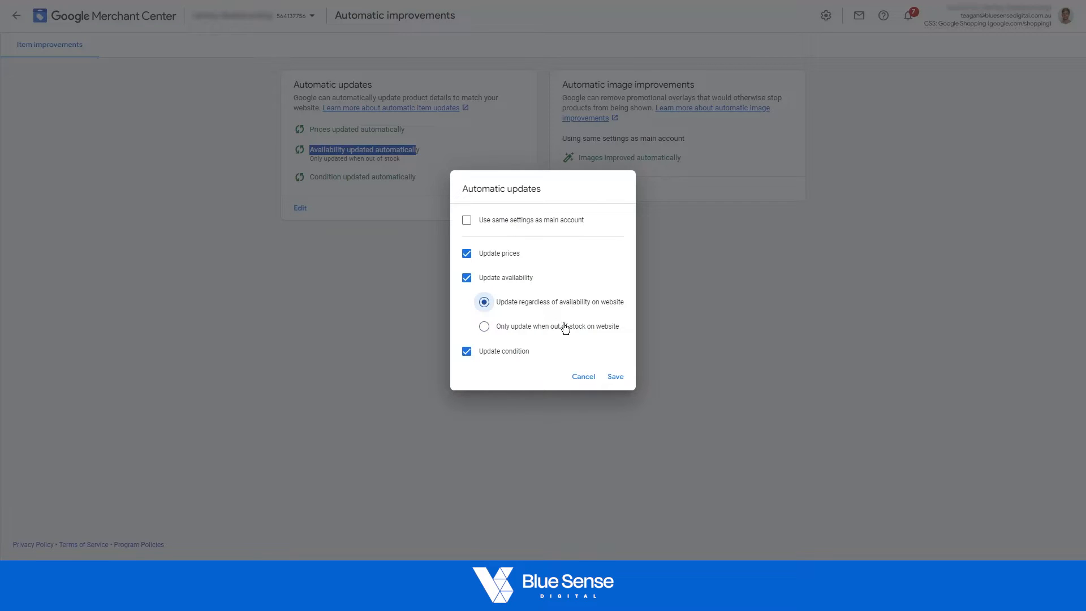
mouse_move(569, 337)
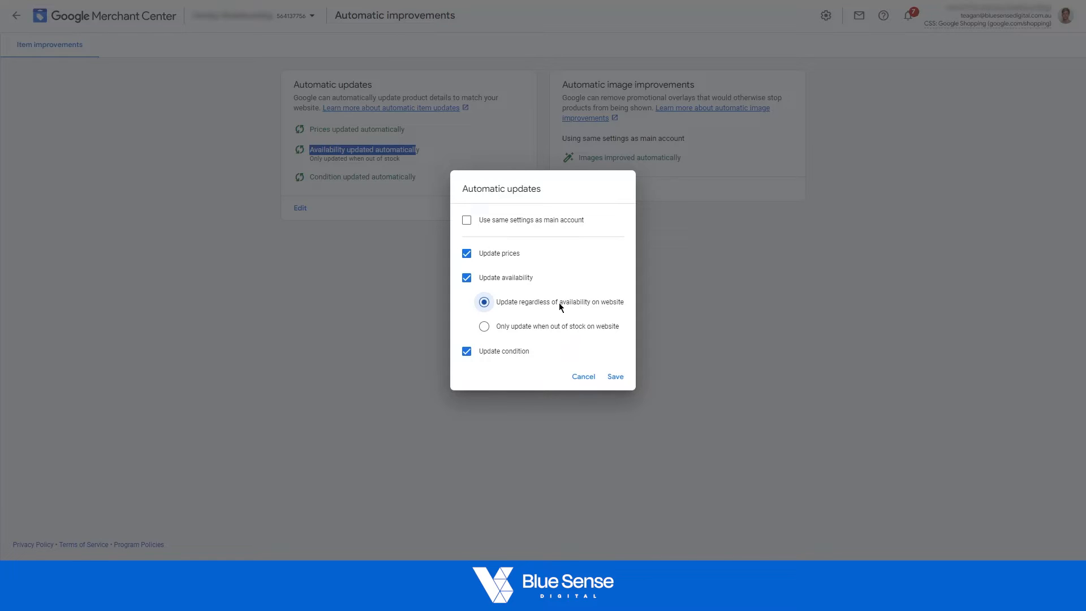
mouse_move(563, 306)
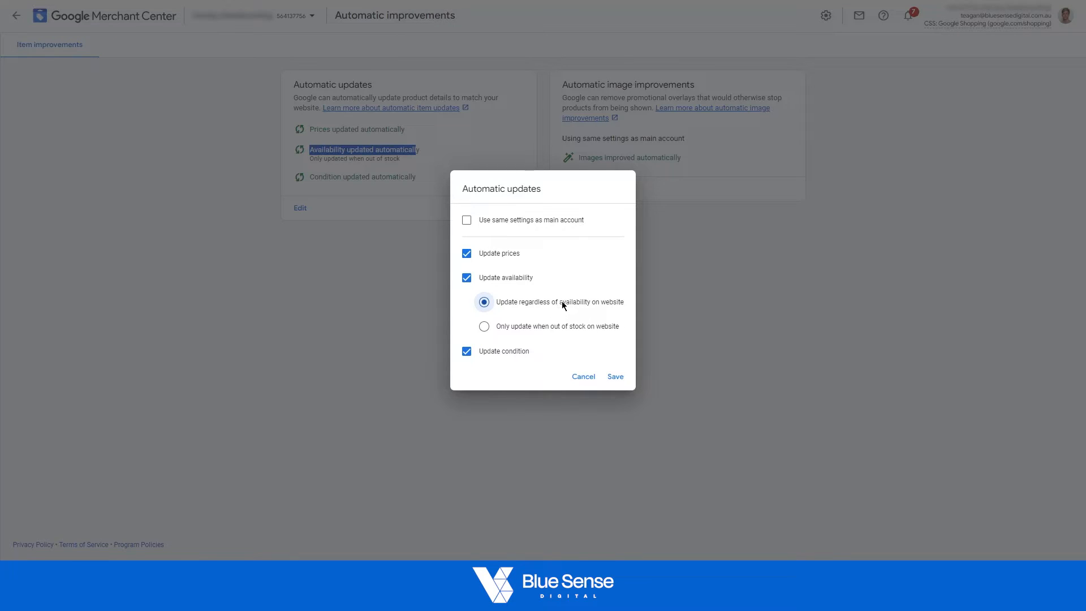
left_click(615, 377)
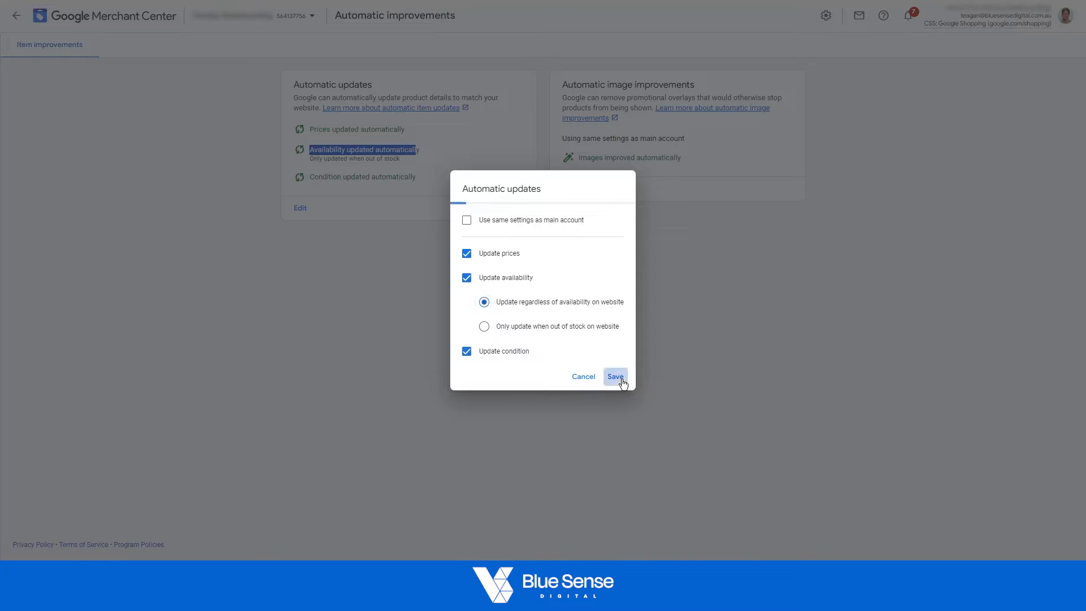
- Confirm the save so availability no longer shows 'Only updated when out of stock'
left_click(616, 377)
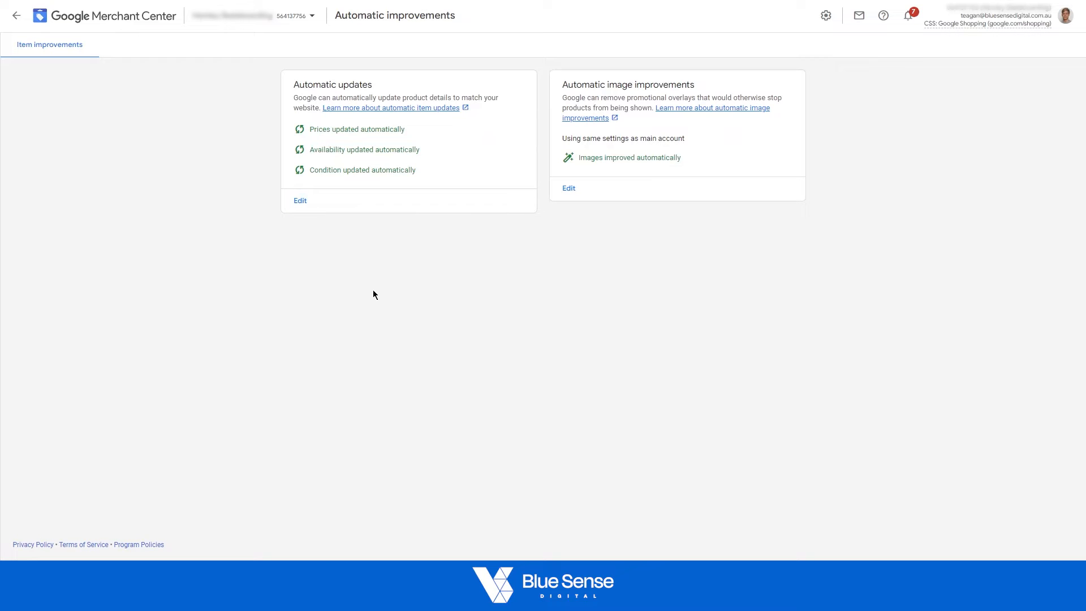
mouse_move(359, 140)
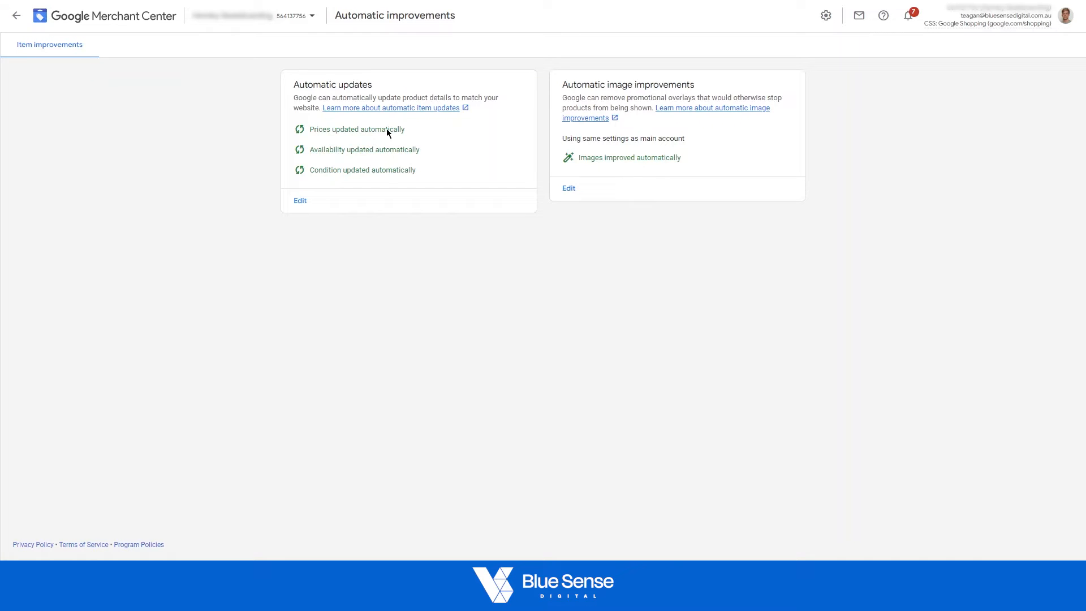
mouse_move(355, 138)
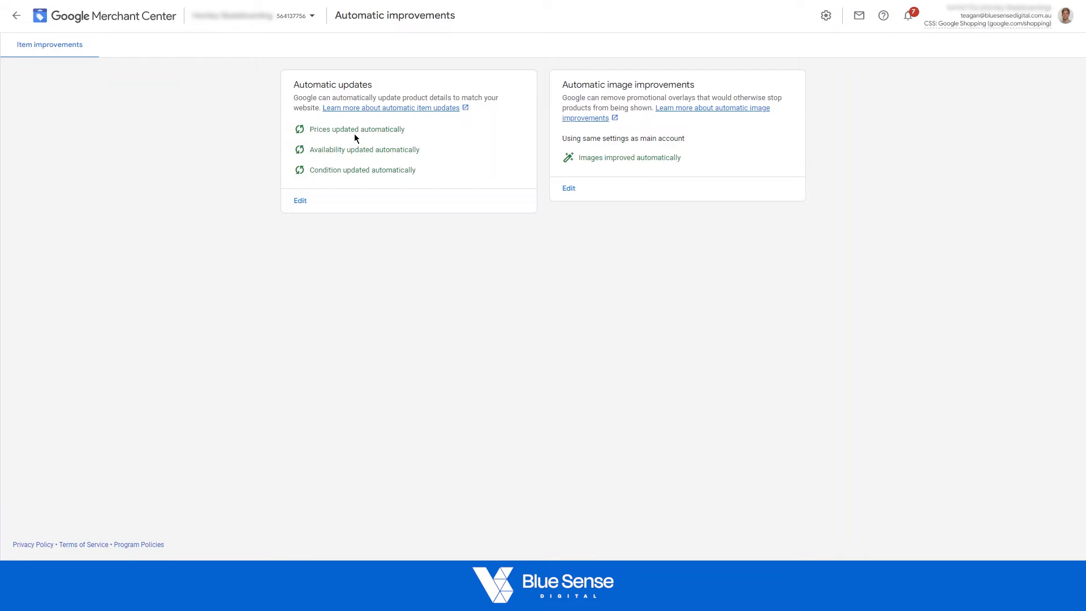
mouse_move(393, 160)
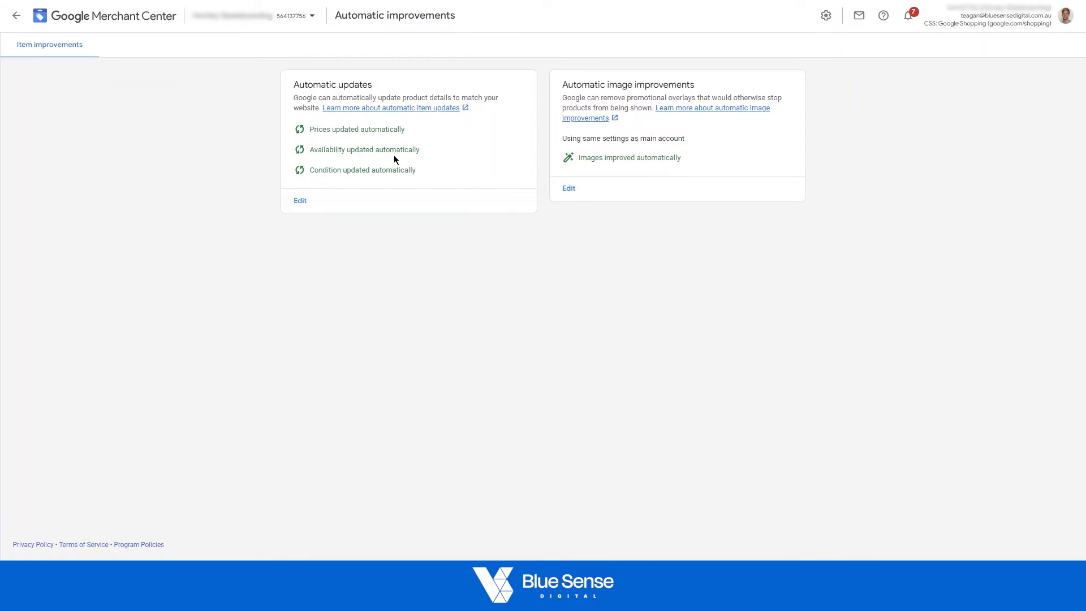
mouse_move(382, 228)
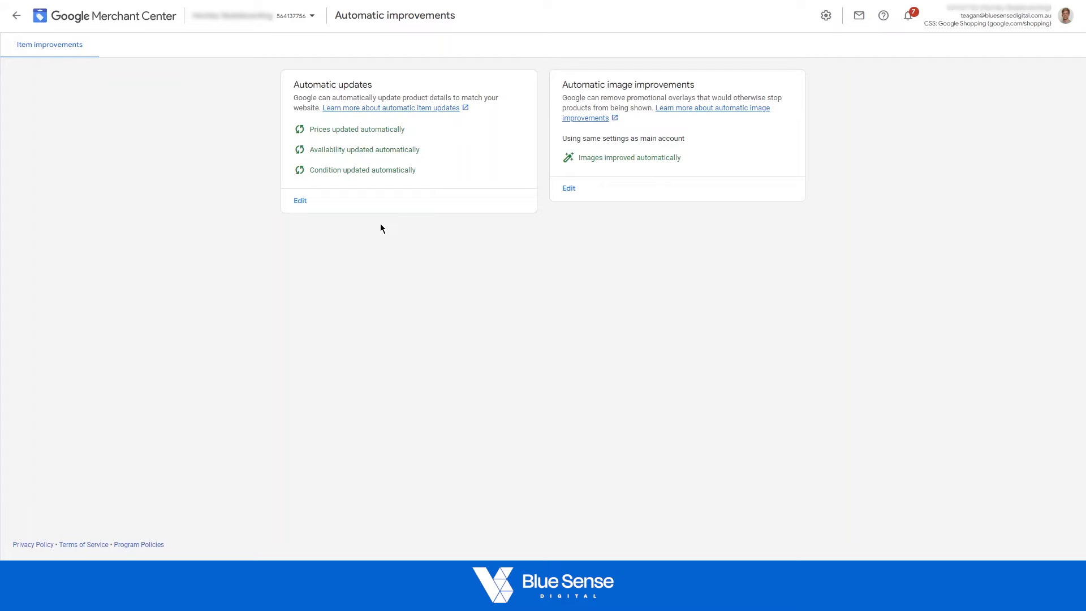
mouse_move(164, 86)
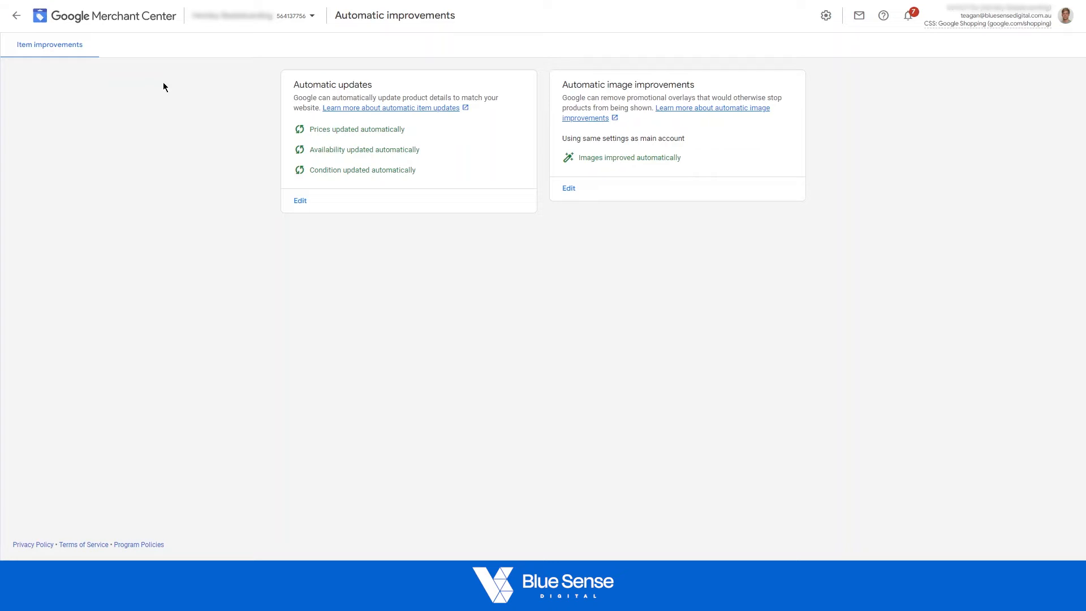
- Return to the Diagnostics report and show the main navigation menu
left_click(16, 16)
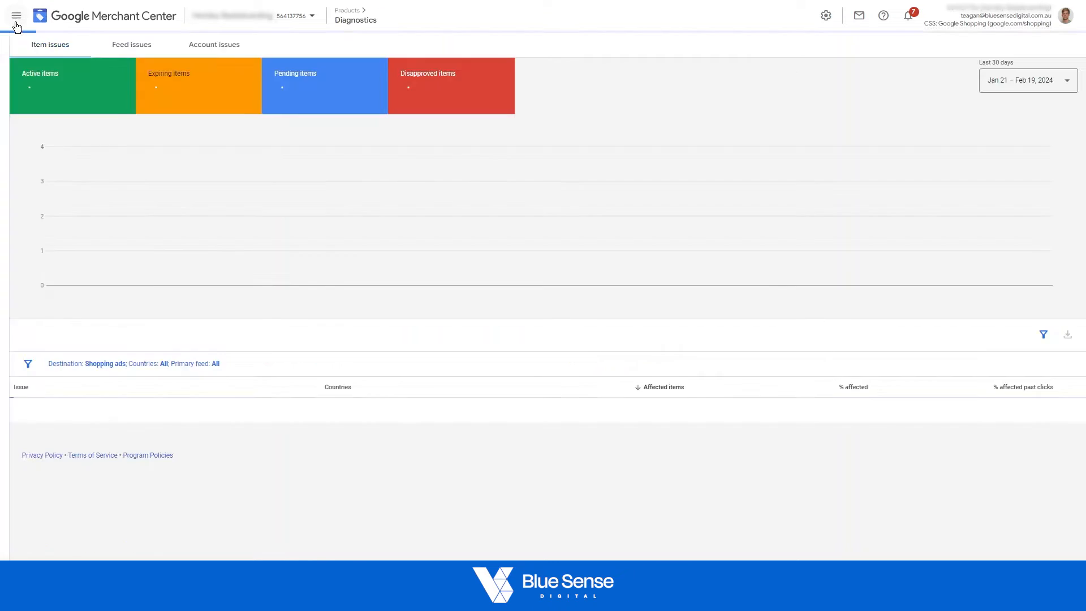
left_click(16, 16)
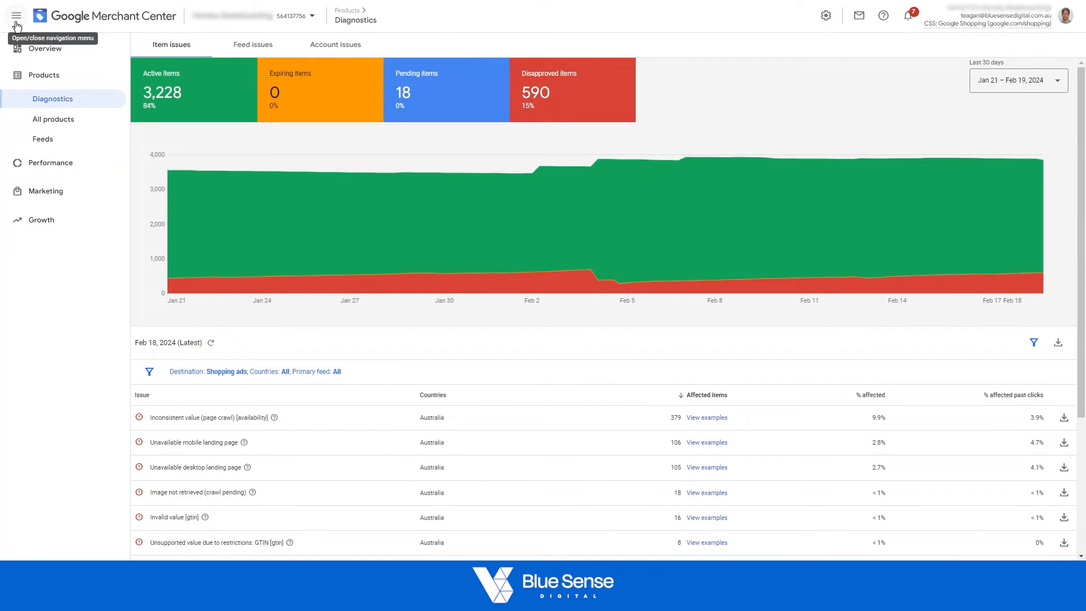
mouse_move(163, 297)
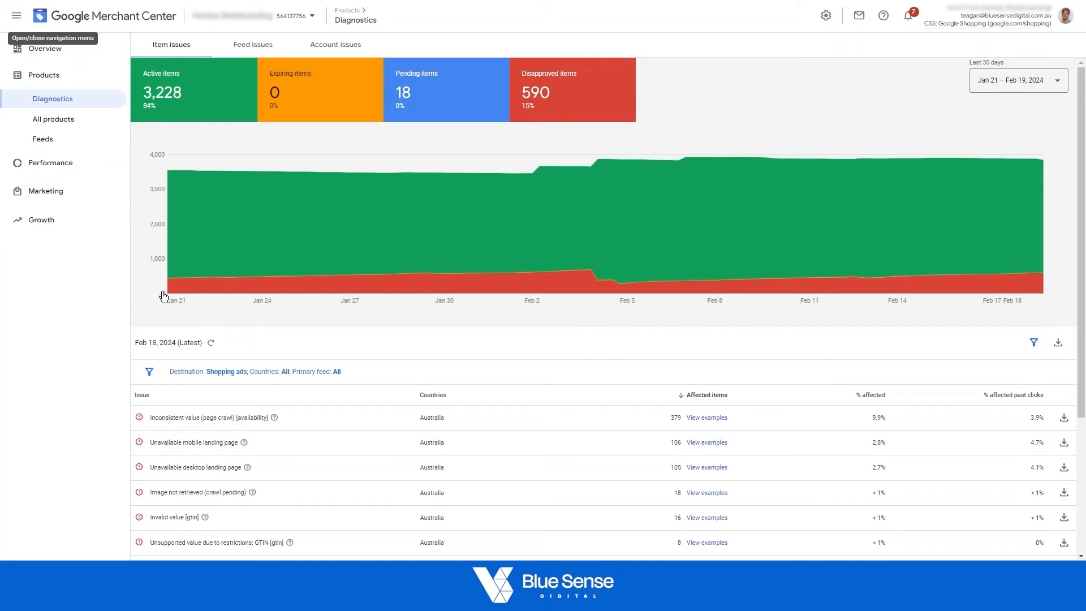
- Open the Poetic Collective Sculptor Pants - Olive L product and view its Item status and Final attributes
left_click(53, 120)
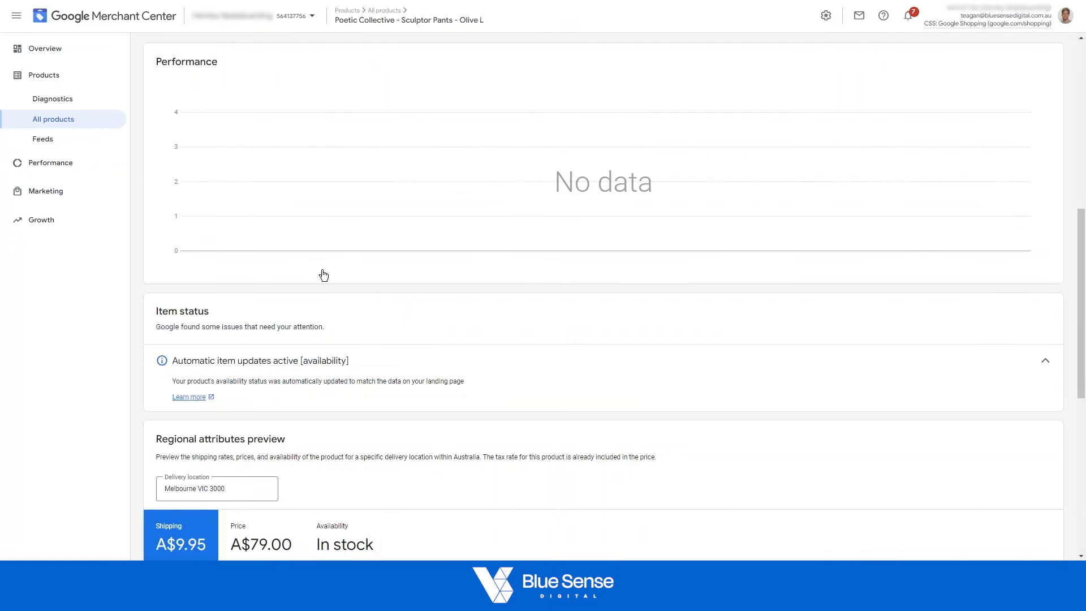
scroll("down", 3)
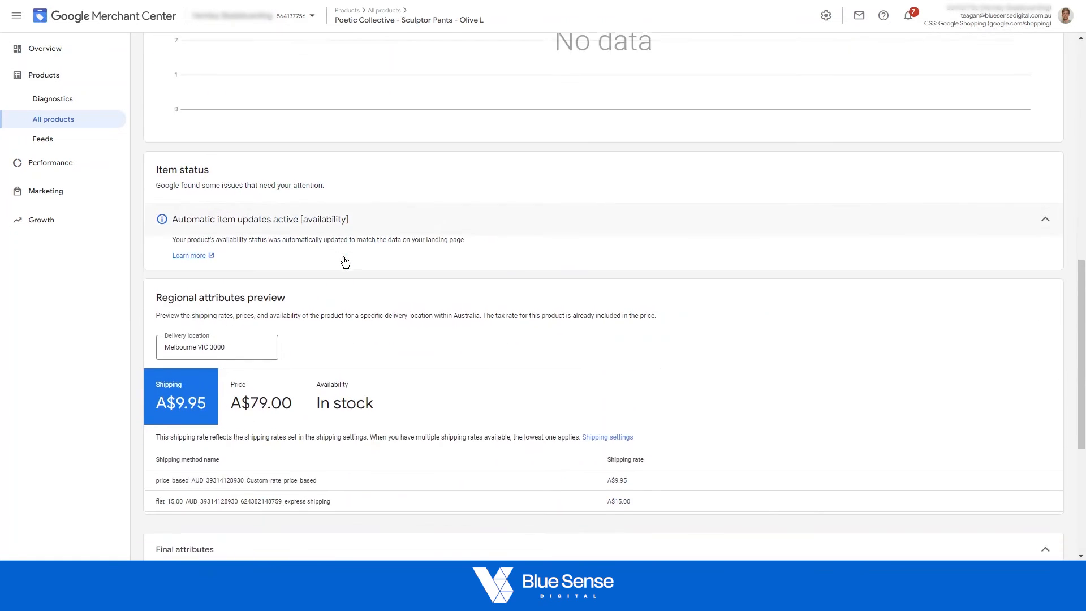
scroll("down", 3)
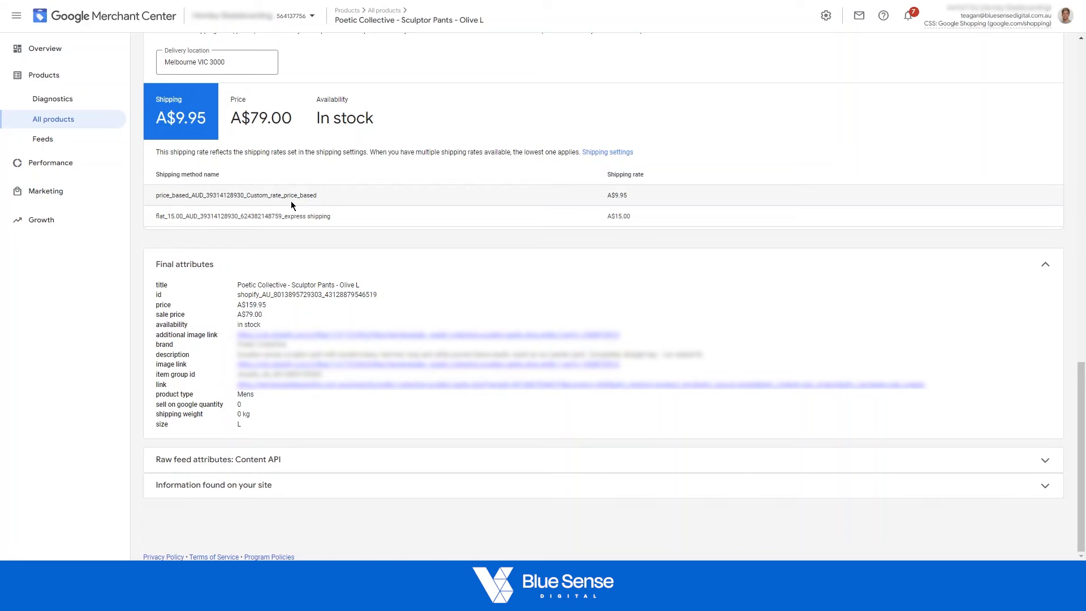
mouse_move(299, 245)
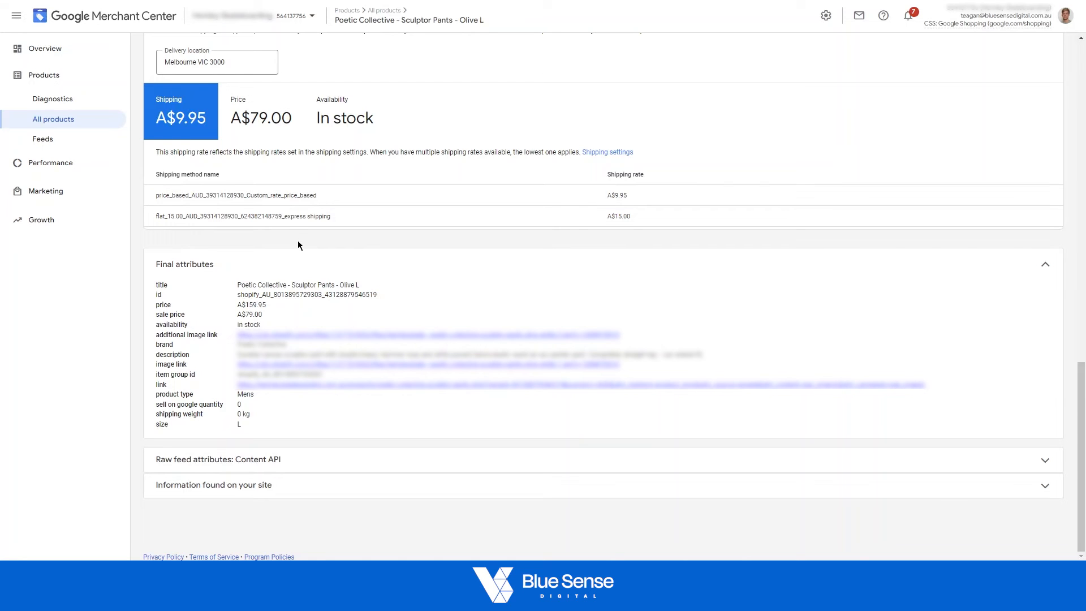
double_click(249, 325)
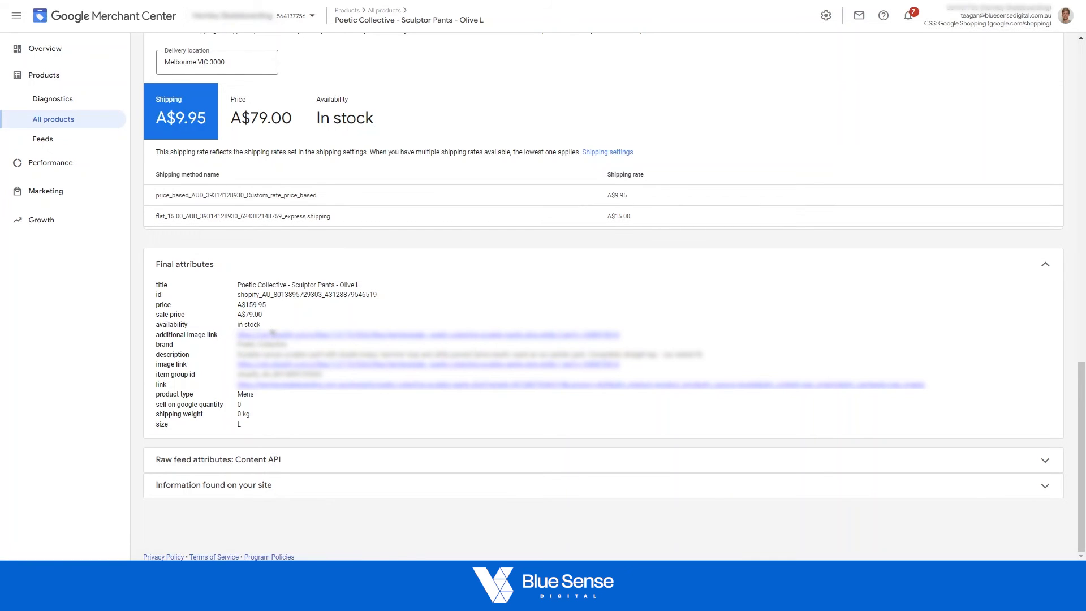
double_click(249, 324)
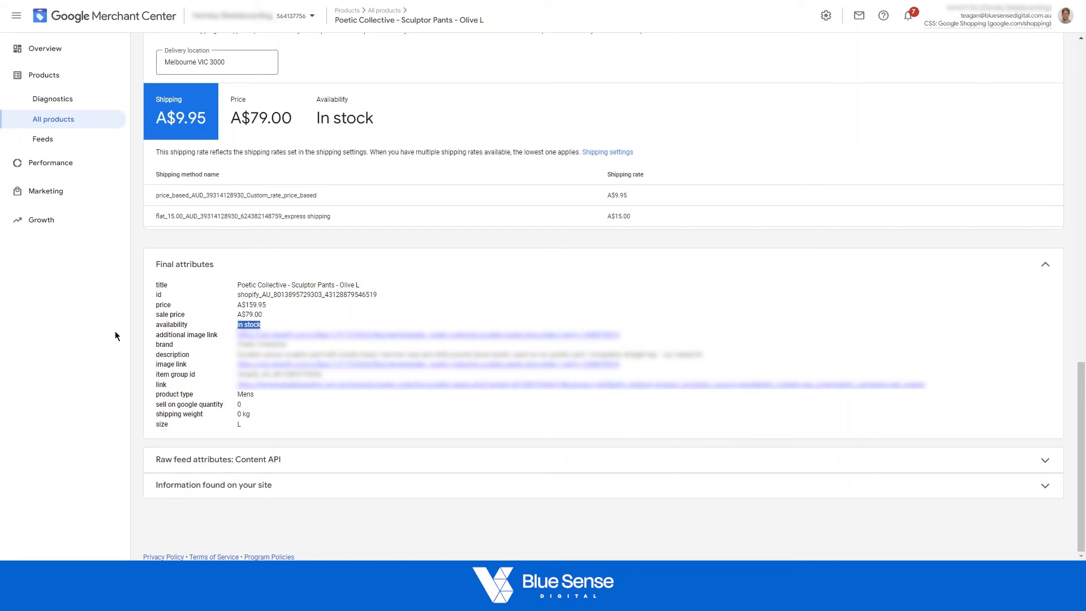
mouse_move(334, 315)
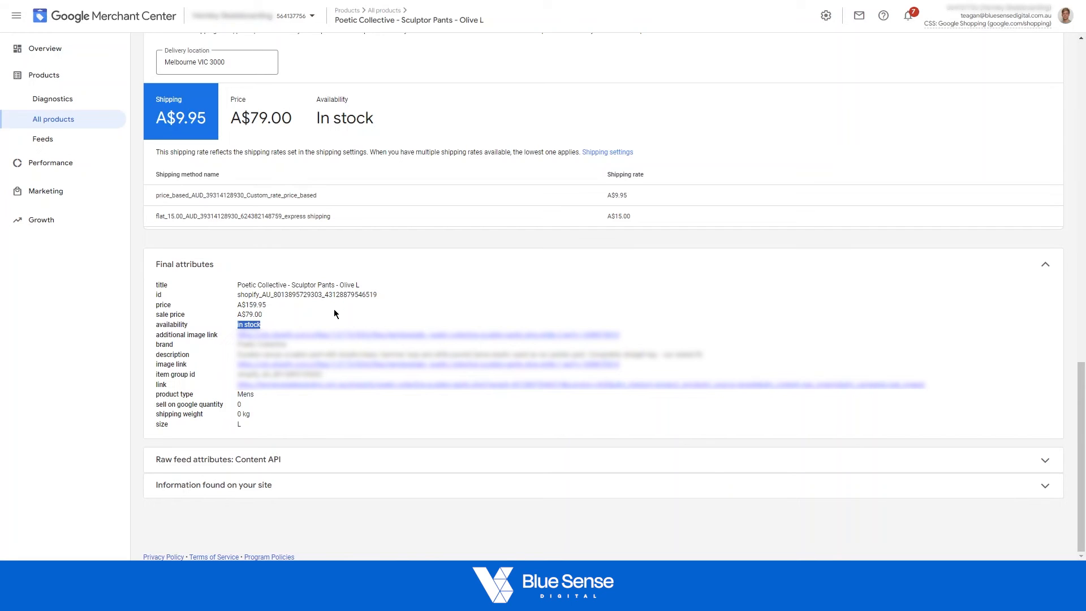